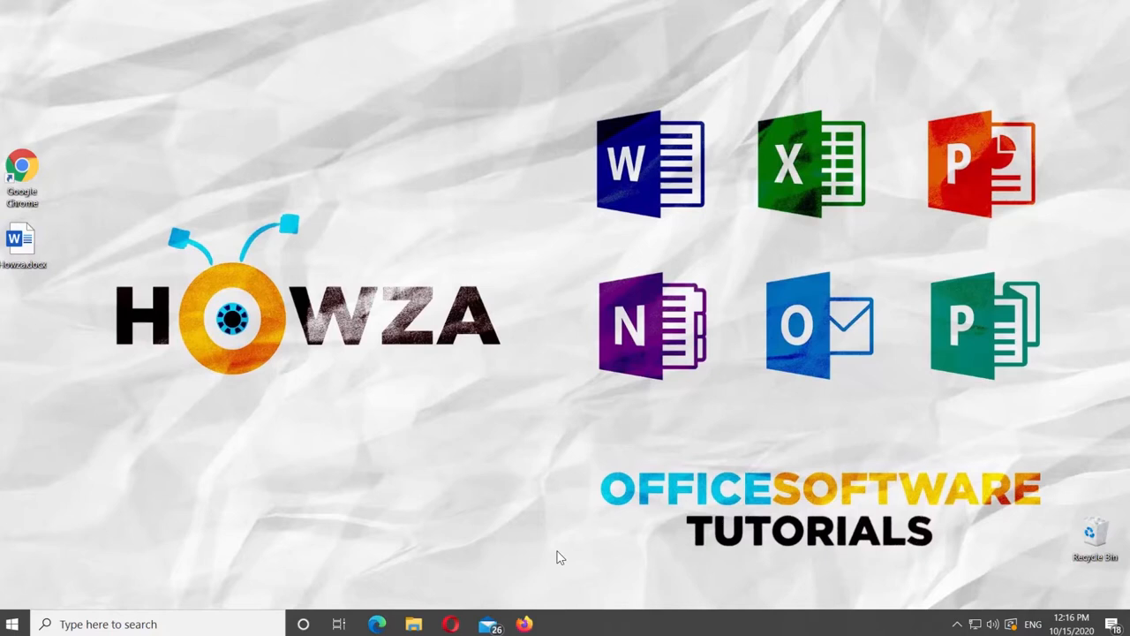
Step: Open Howza.docx in Word and display the Mailings tools
click(22, 243)
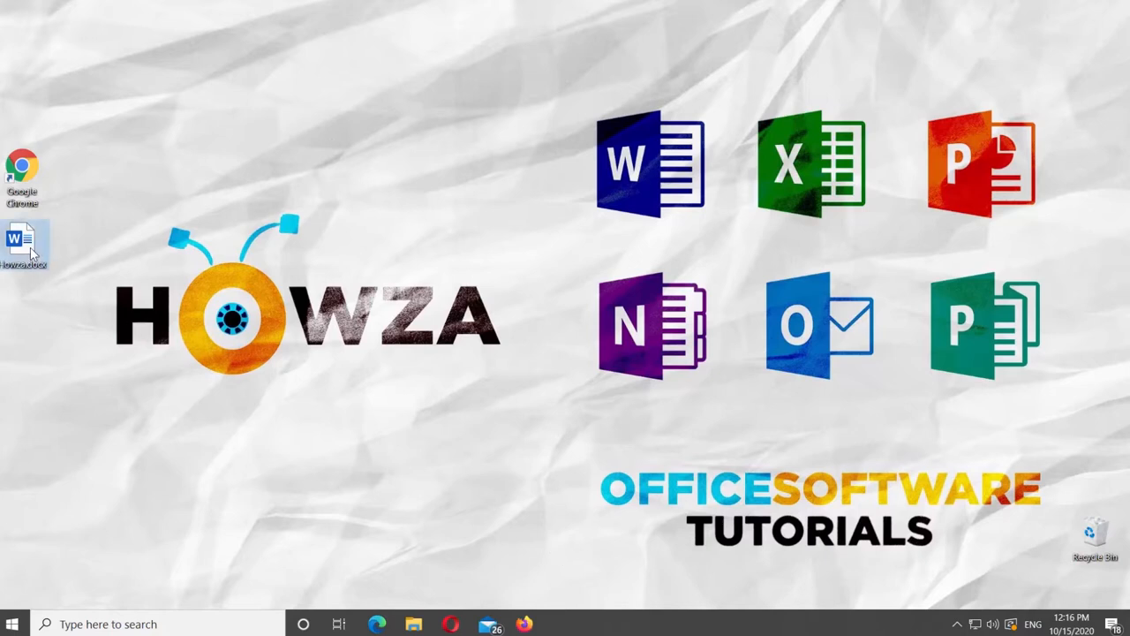
double_click(22, 239)
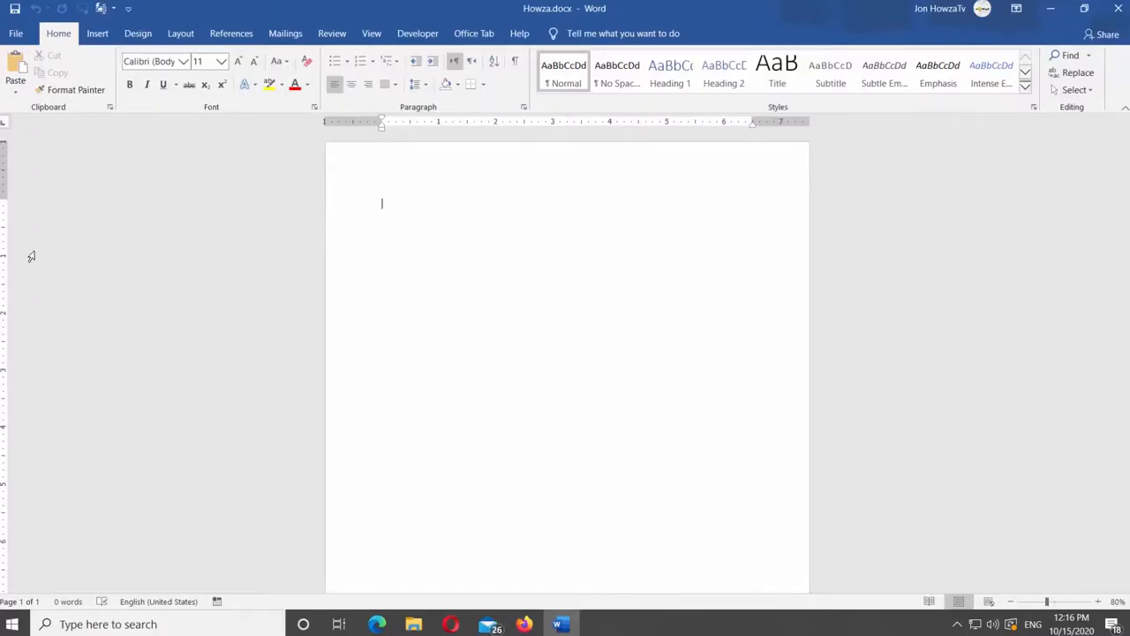
click(285, 33)
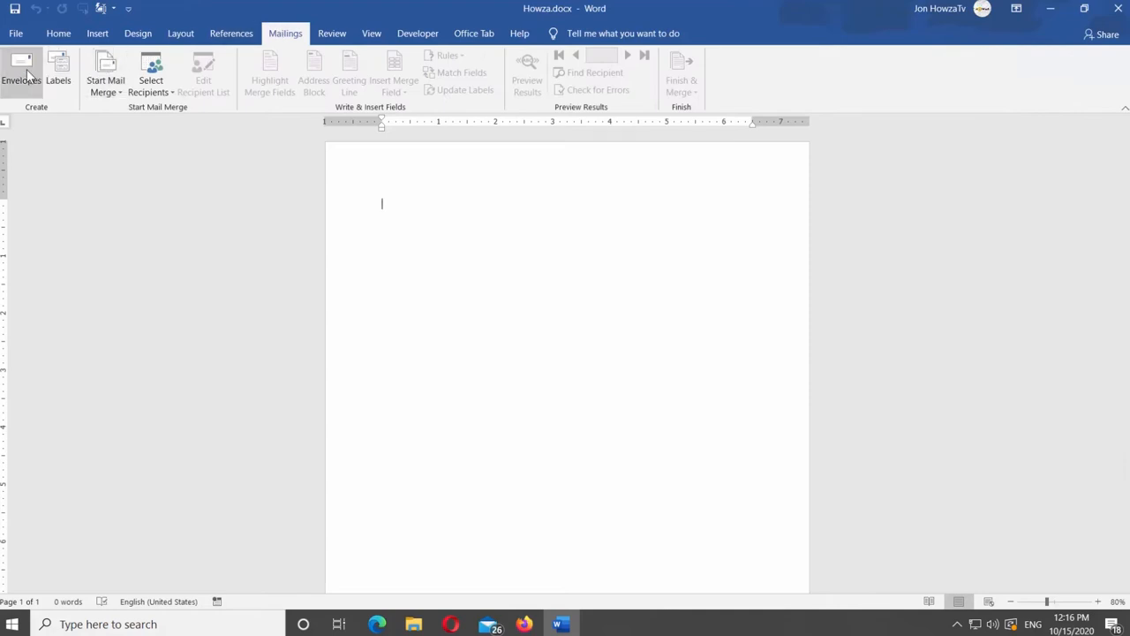
Step: Bring up the Envelopes dialog with the Park Place delivery and Westminster Avenue return addresses
click(20, 75)
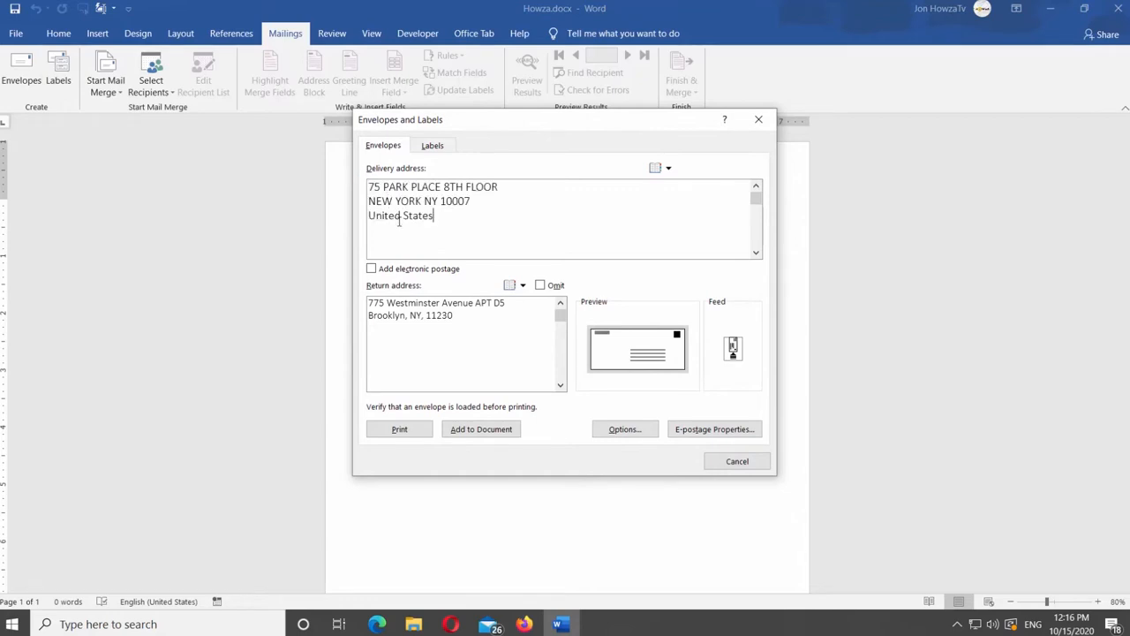
click(454, 315)
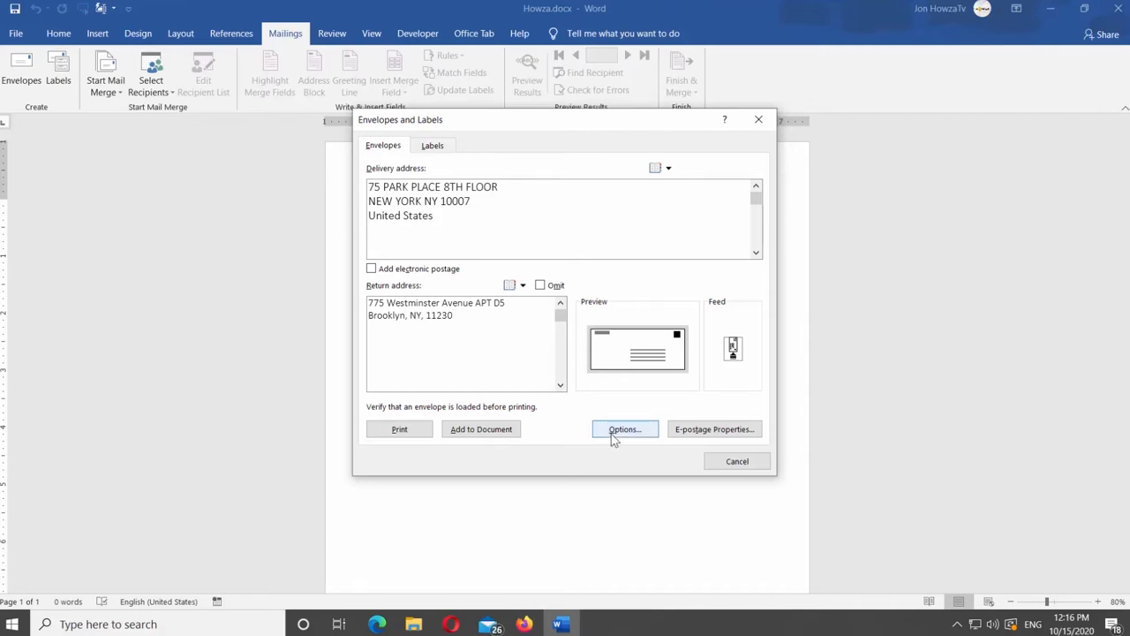
Step: Set the delivery address font to Times New Roman, size 14, in Envelope Options
click(623, 429)
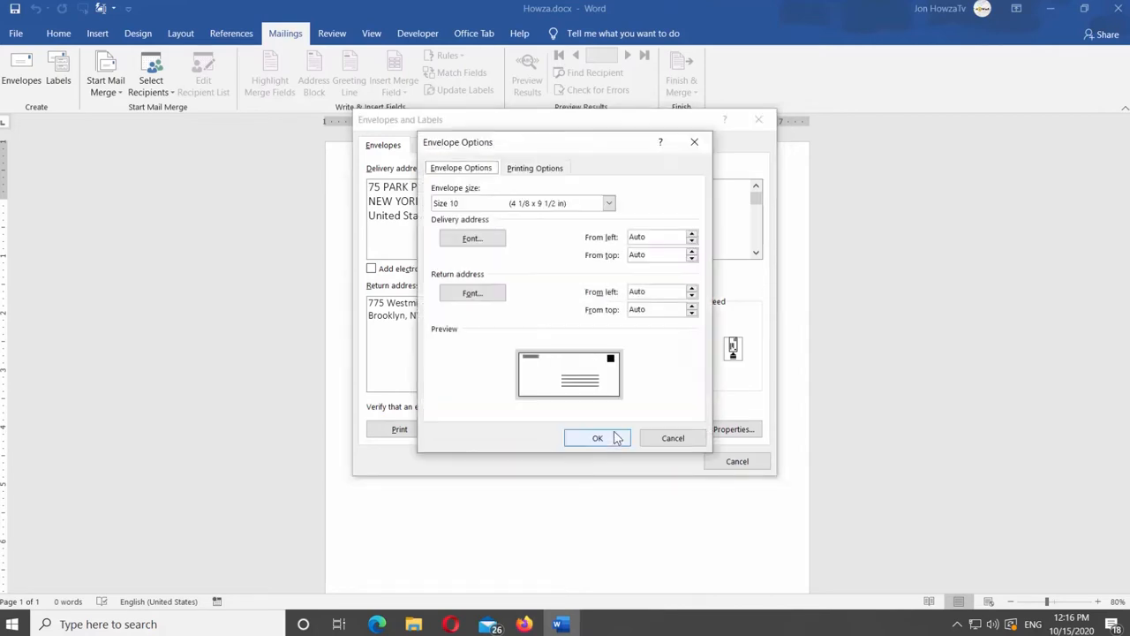
click(472, 237)
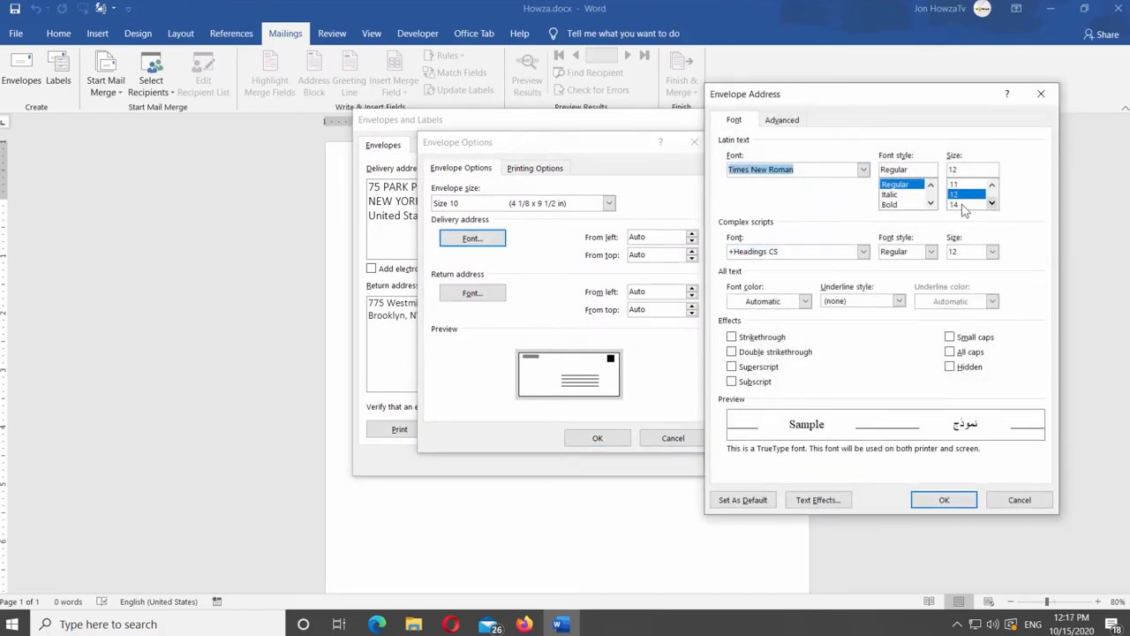
text(time)
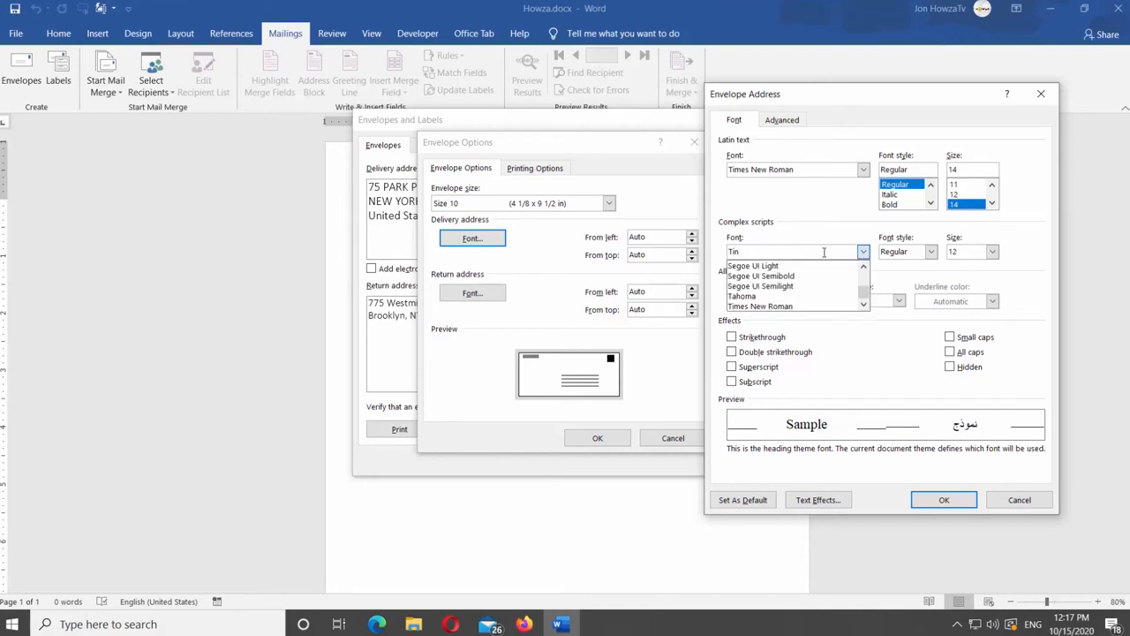
text(Times New Roman)
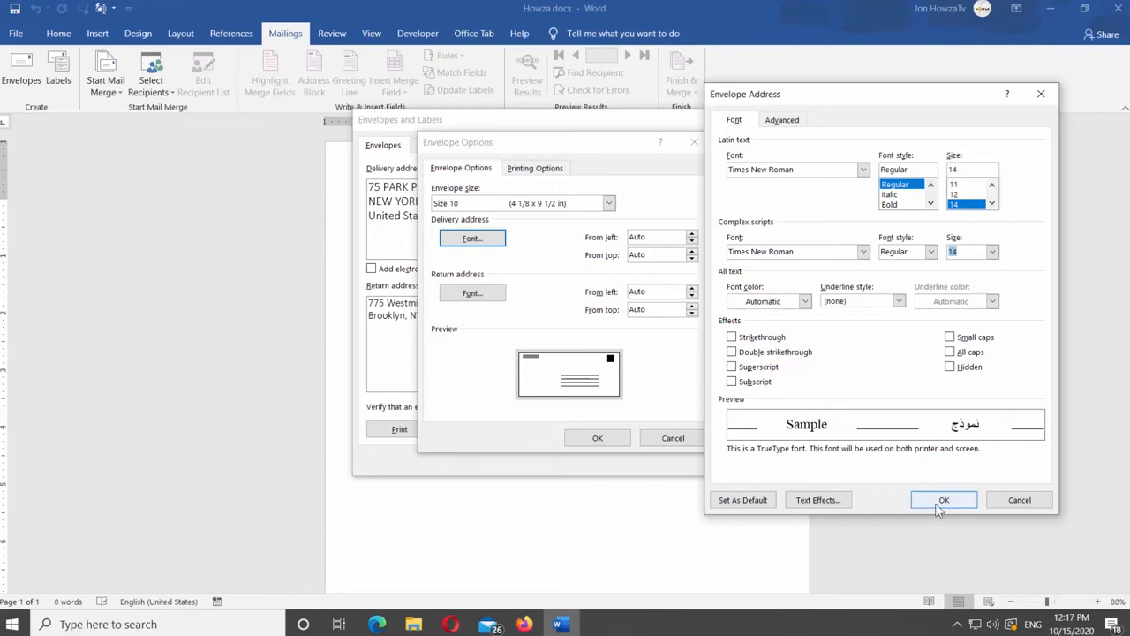
click(944, 500)
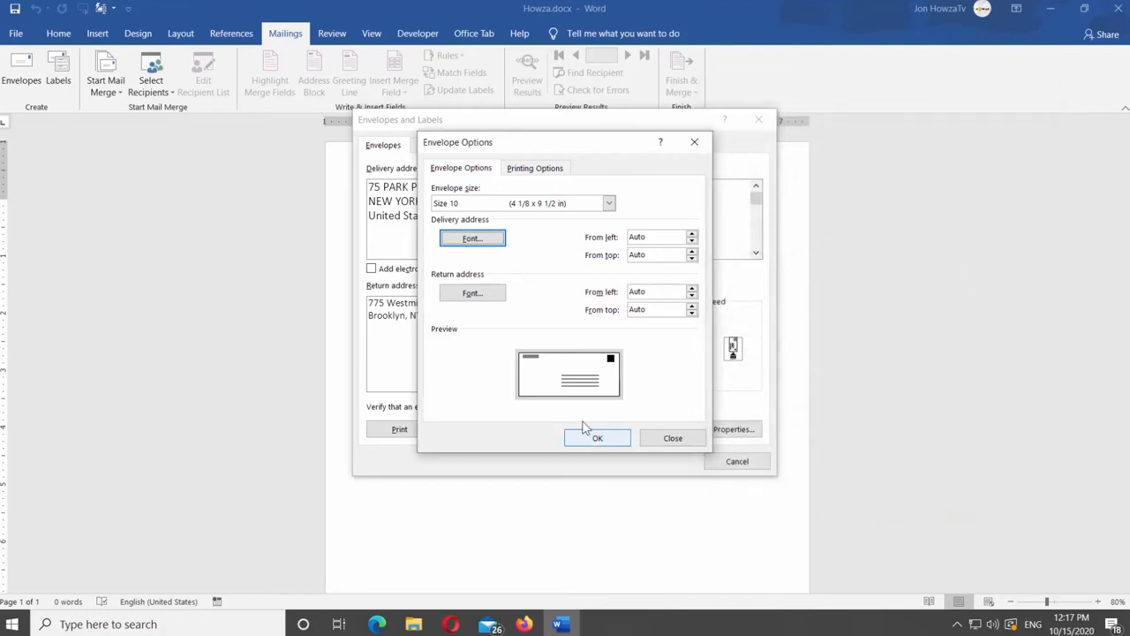
Step: Set the return address font to Times New Roman size 14, including complex scripts
click(472, 292)
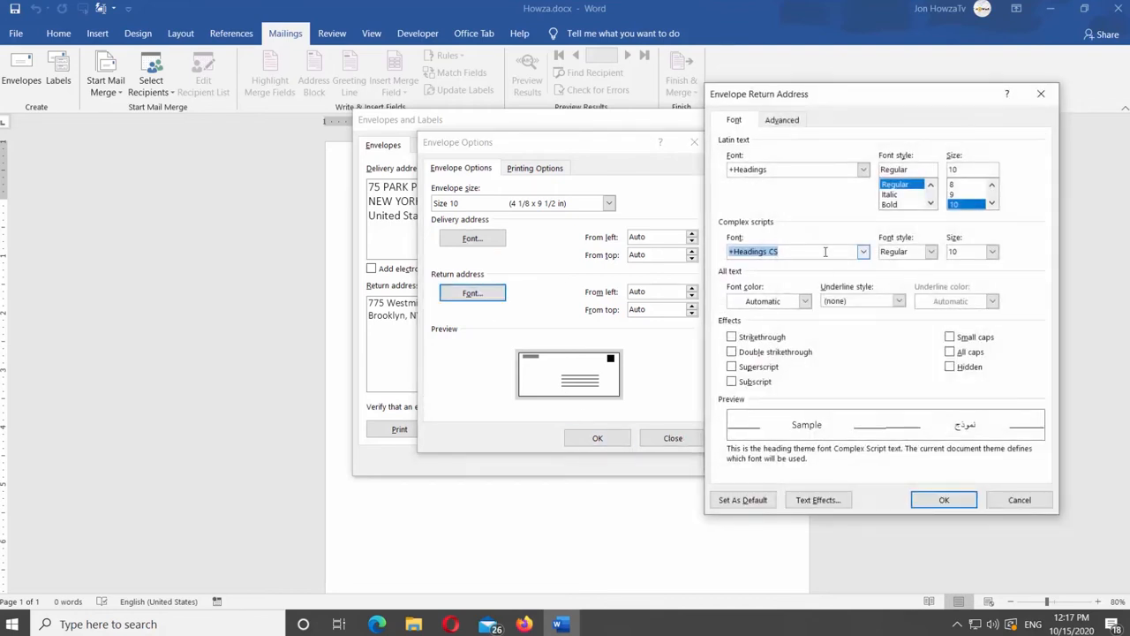
click(863, 168)
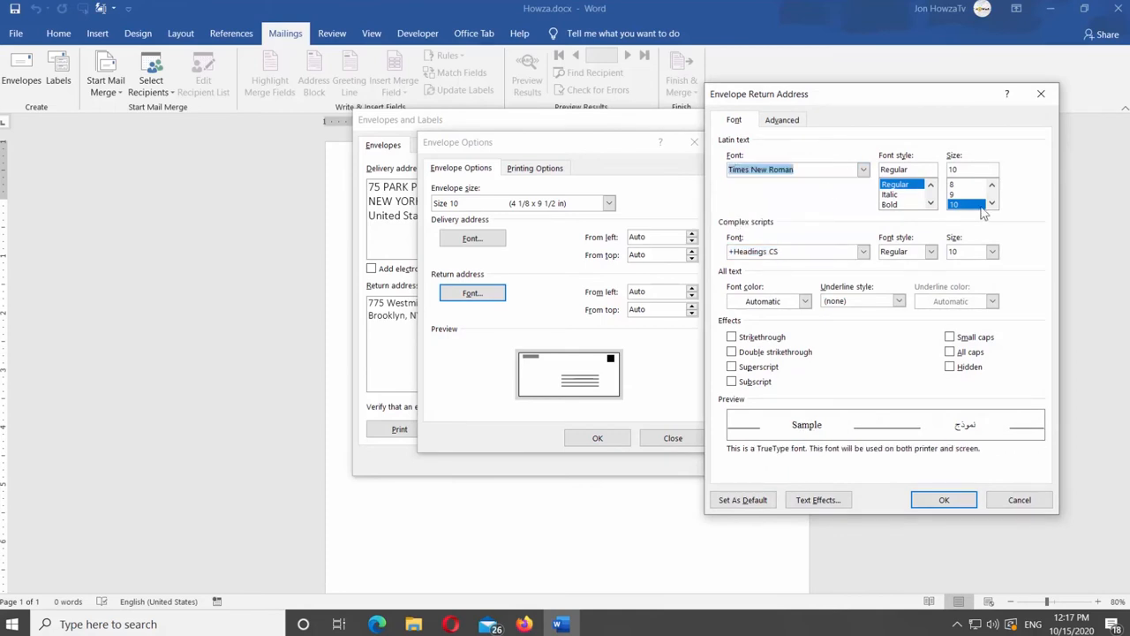
click(864, 252)
text(Times N)
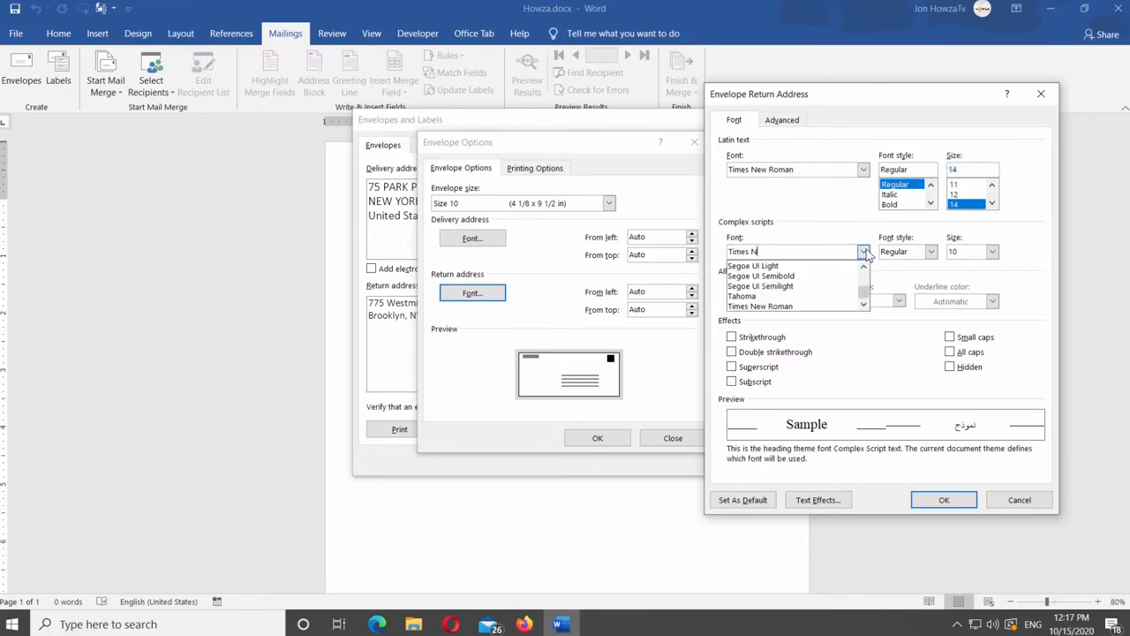
click(760, 306)
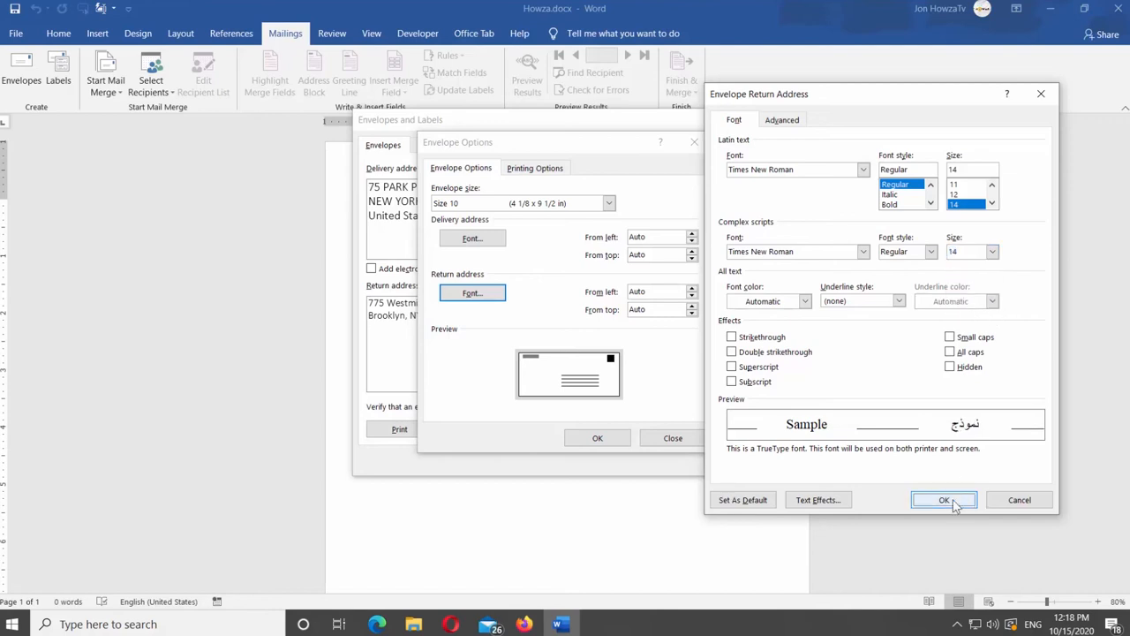
click(943, 499)
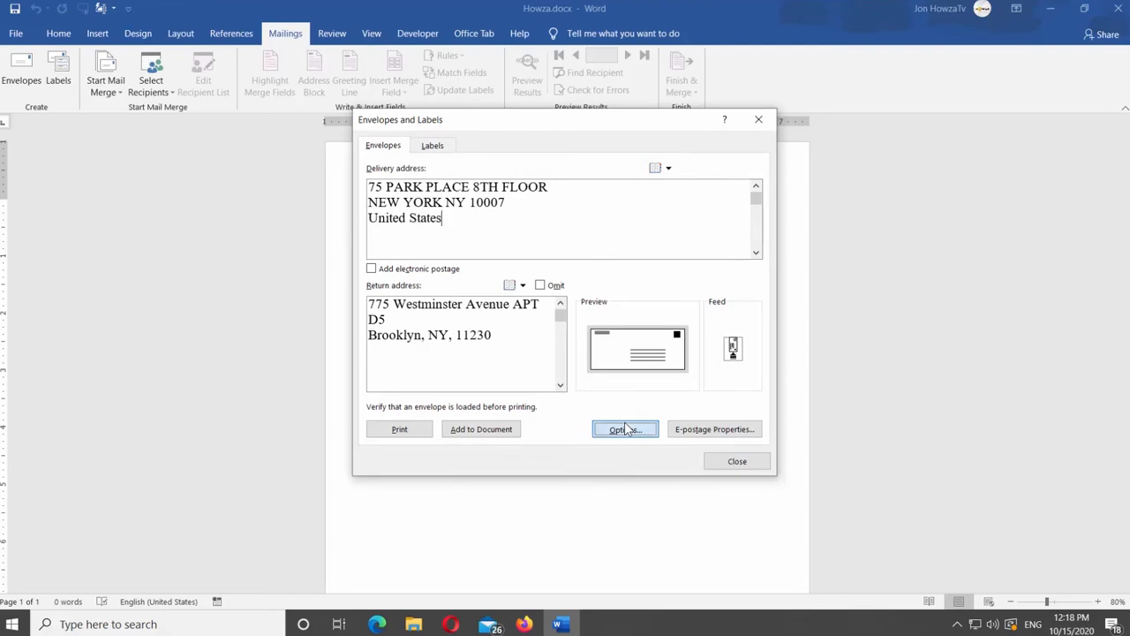
Step: Select the vertical envelope feed method and add the envelope to the document
click(624, 428)
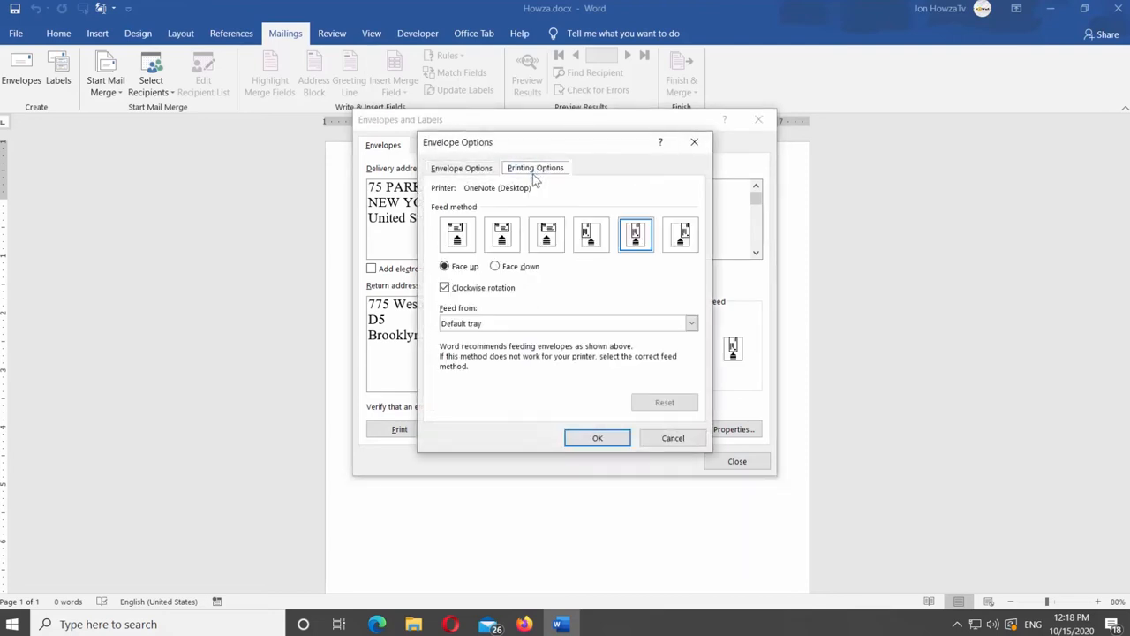
click(457, 234)
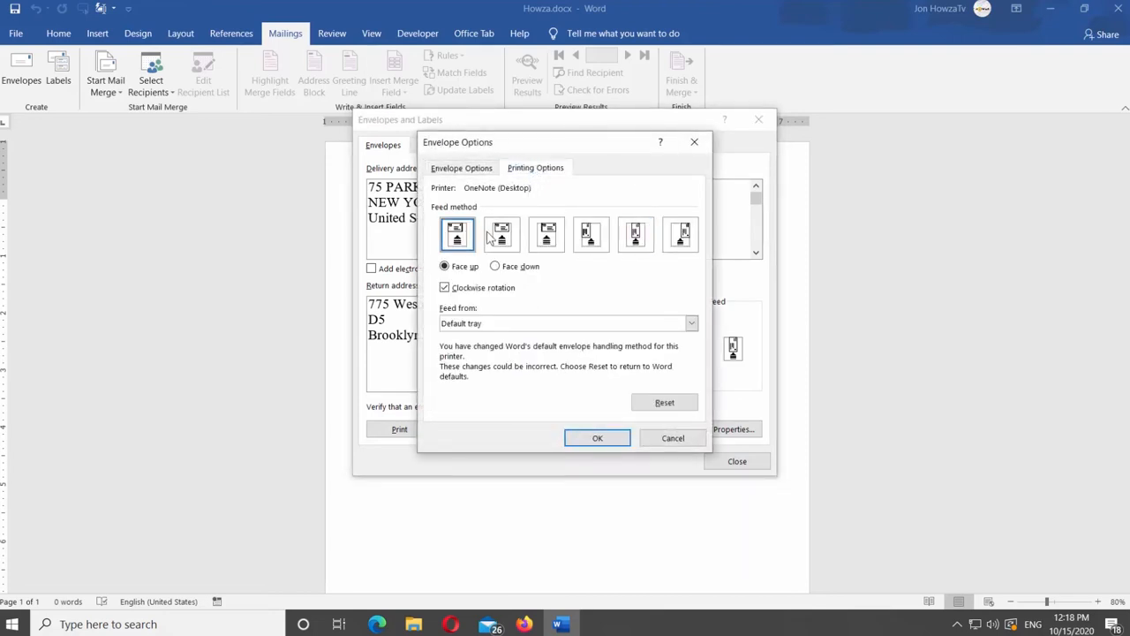
click(590, 234)
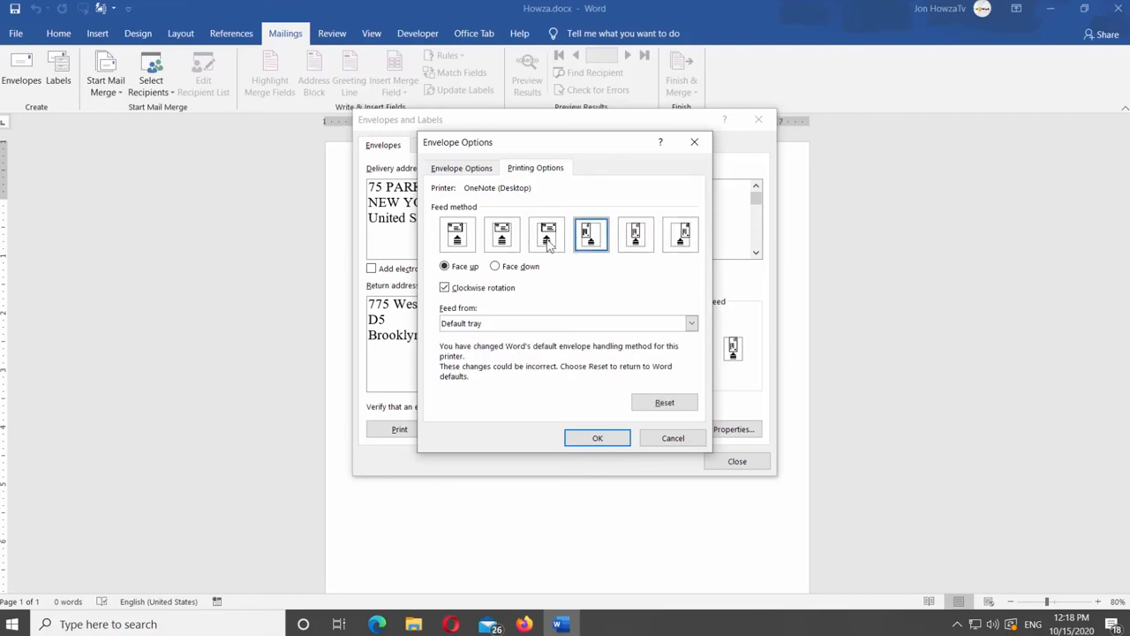
click(597, 438)
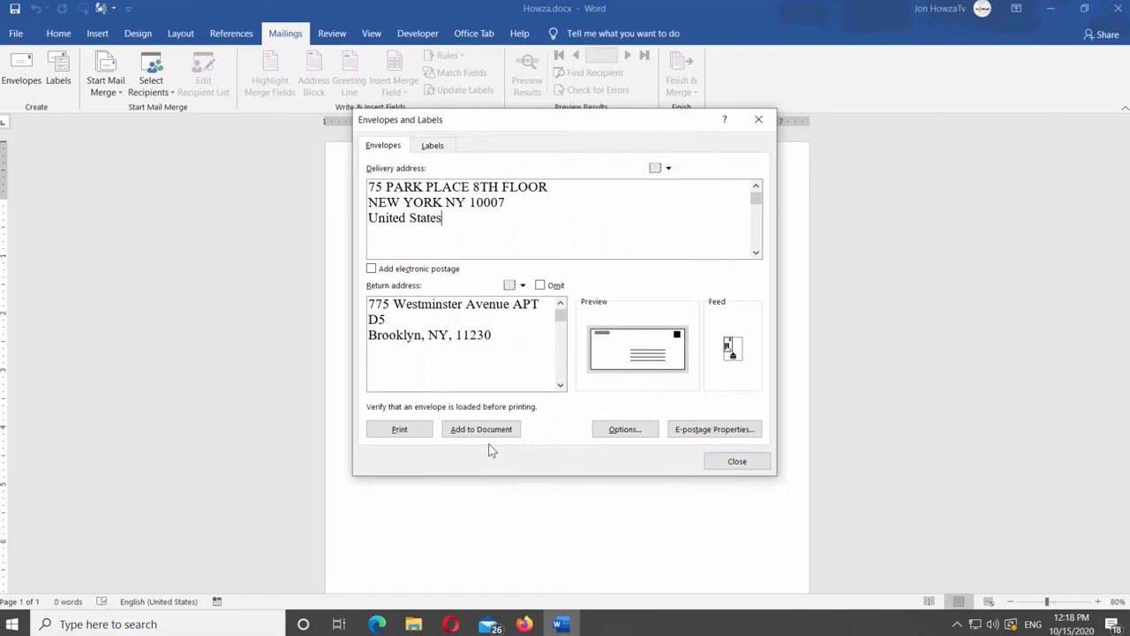
click(480, 428)
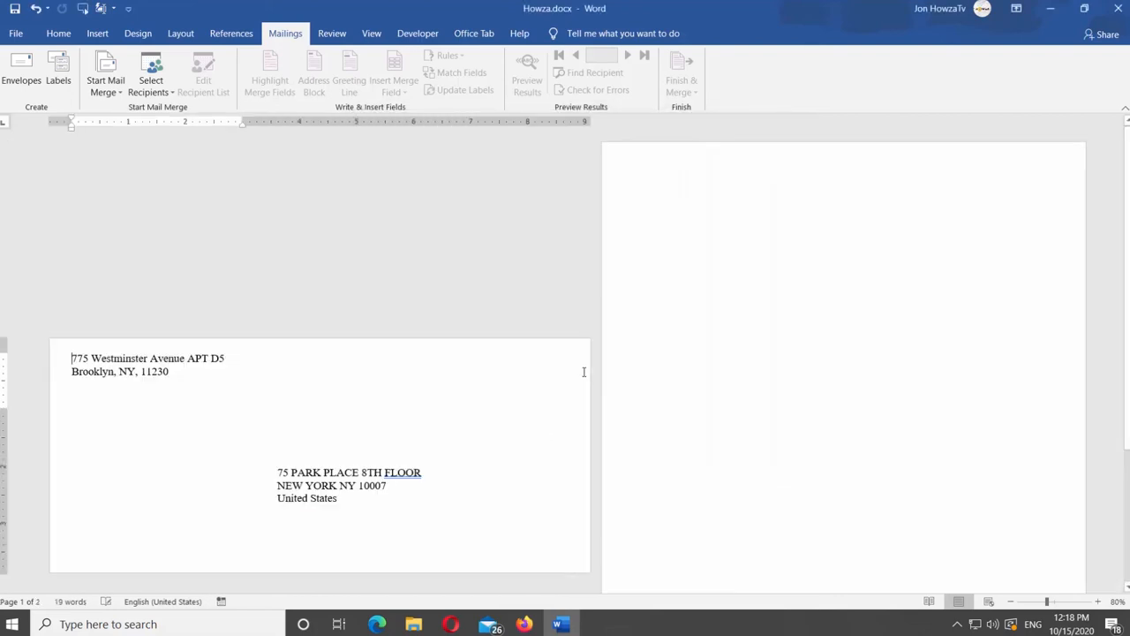